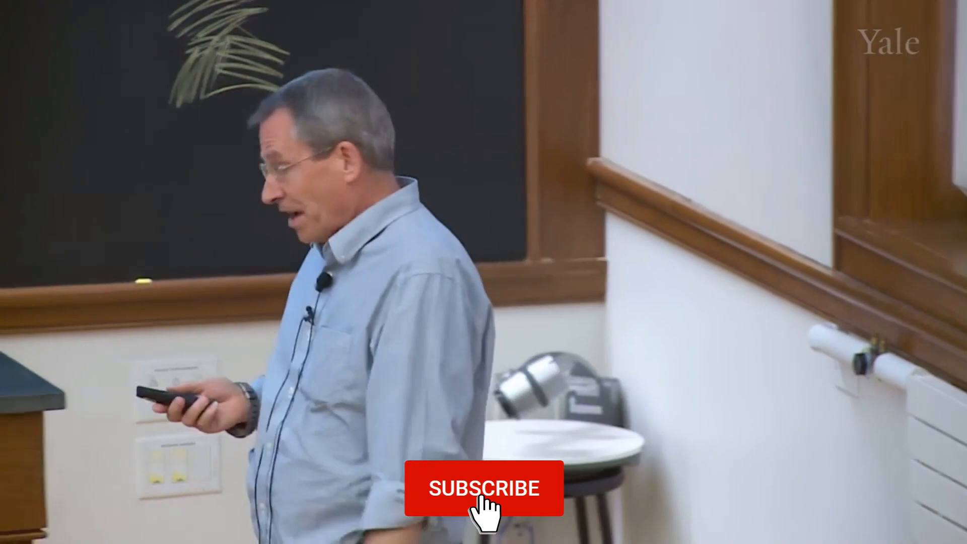
click(483, 488)
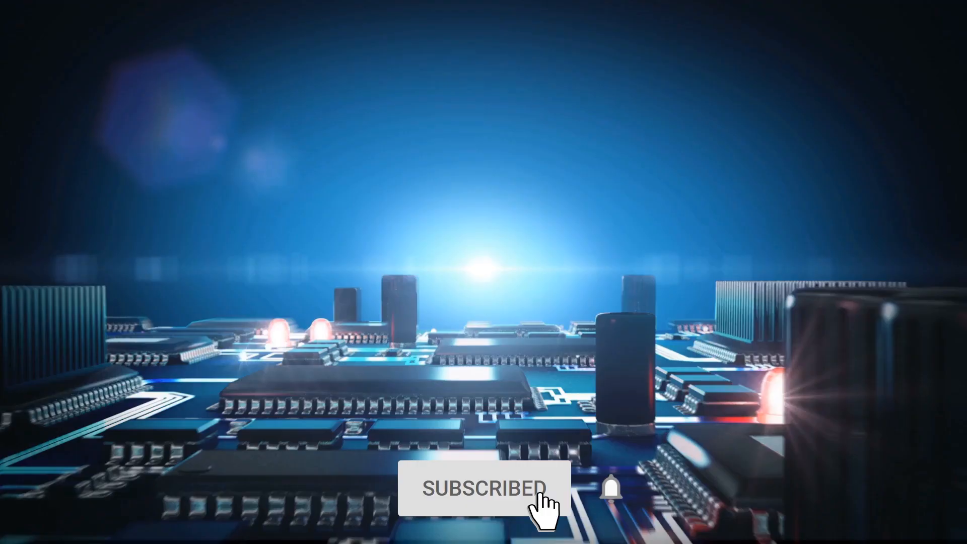